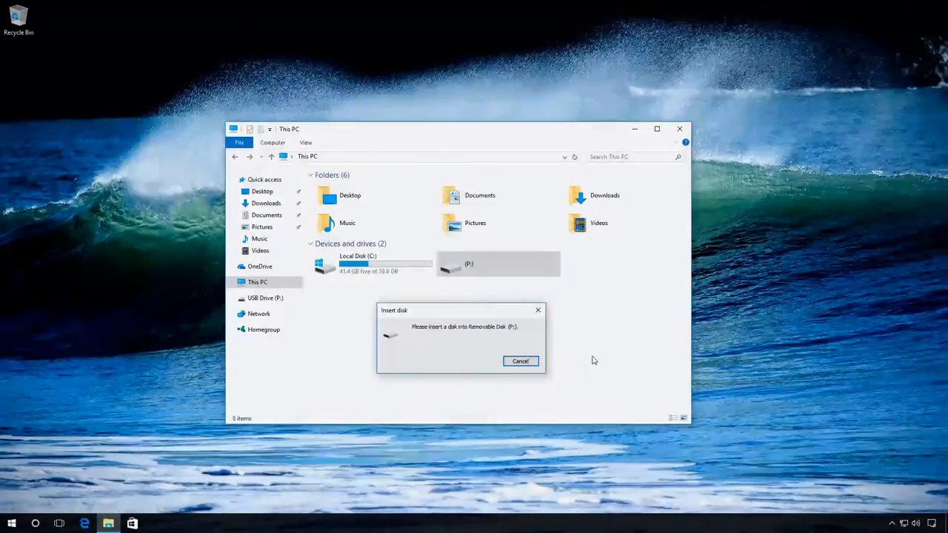
{"action": "mouse_move", "coordinate": [355, 355]}
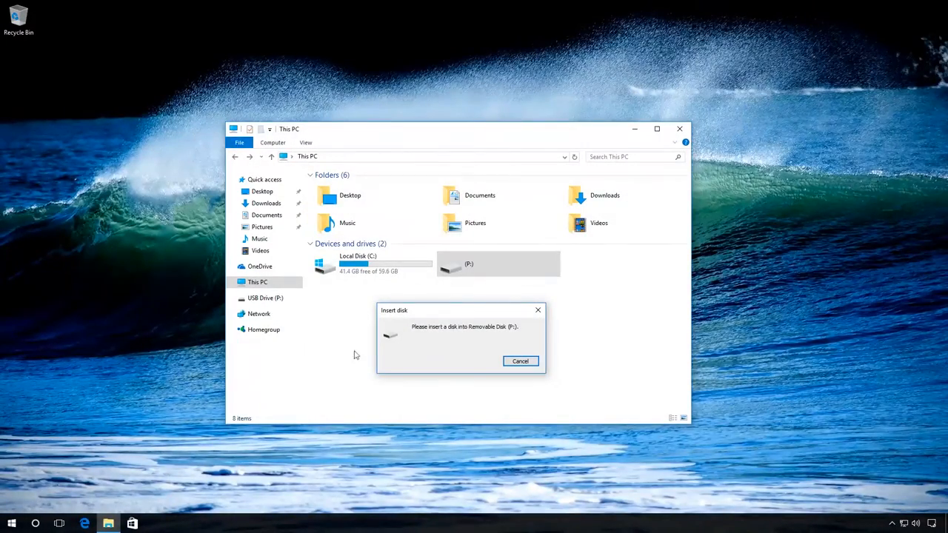
{"action": "mouse_move", "coordinate": [357, 301]}
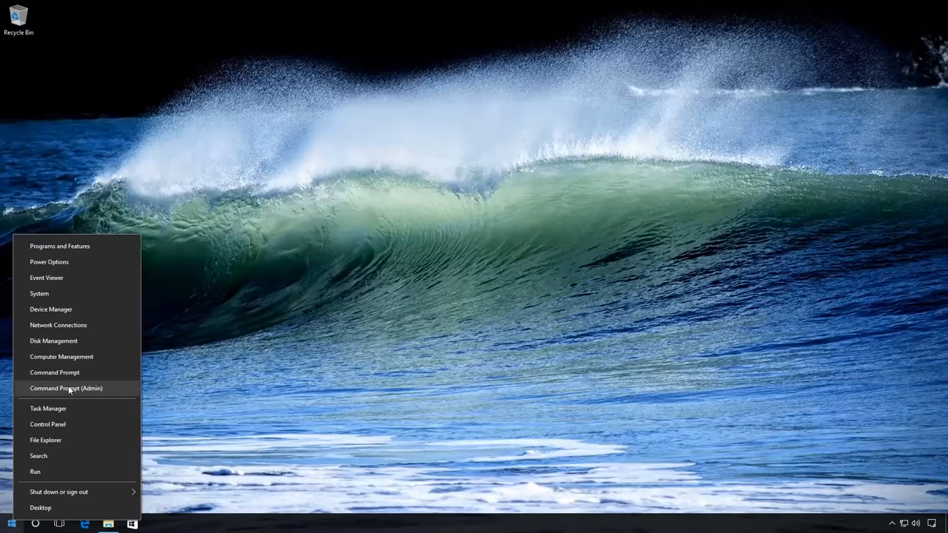
Launch DiskPart in an administrator Command Prompt and run 'list disk' to show Disks 0-5
{"action": "left_click", "coordinate": [65, 388]}
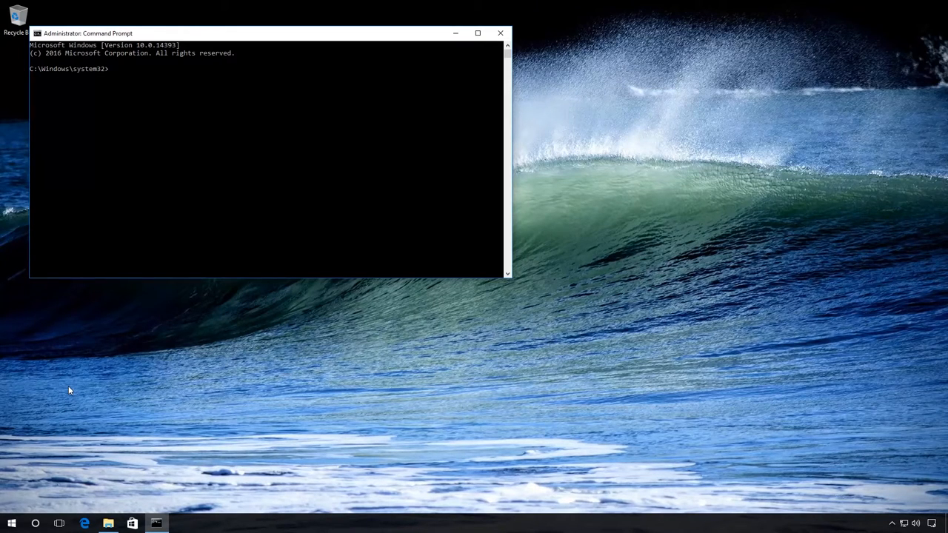
{"action": "type", "text": "disk"}
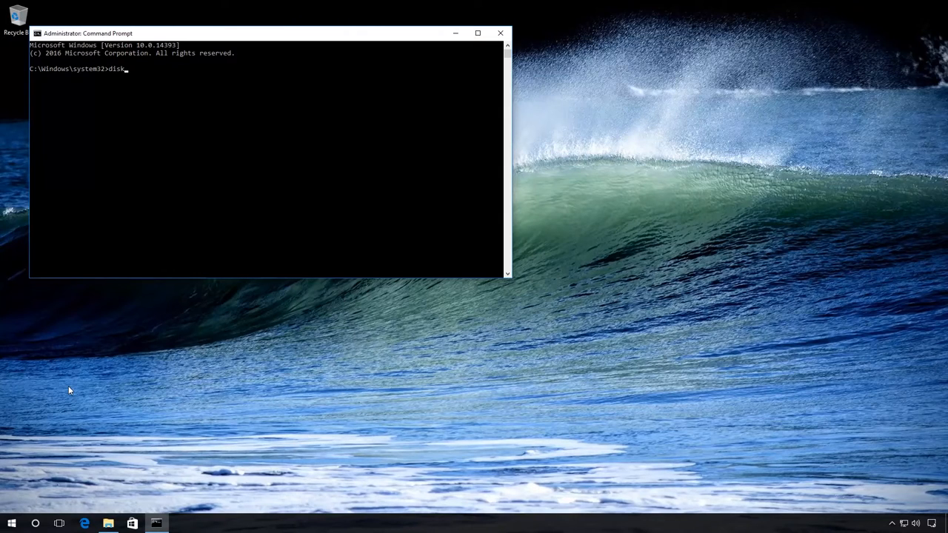
{"action": "type", "text": "part"}
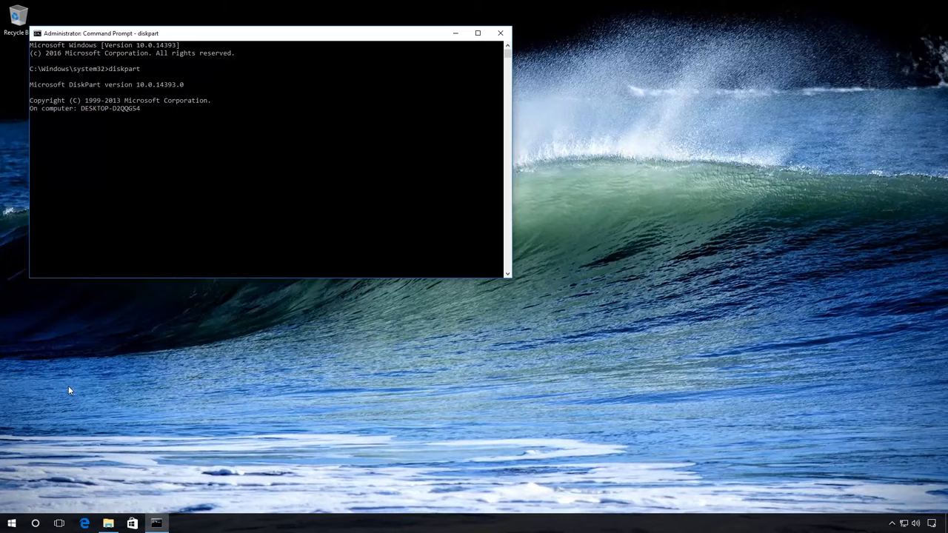
{"action": "type", "text": "list"}
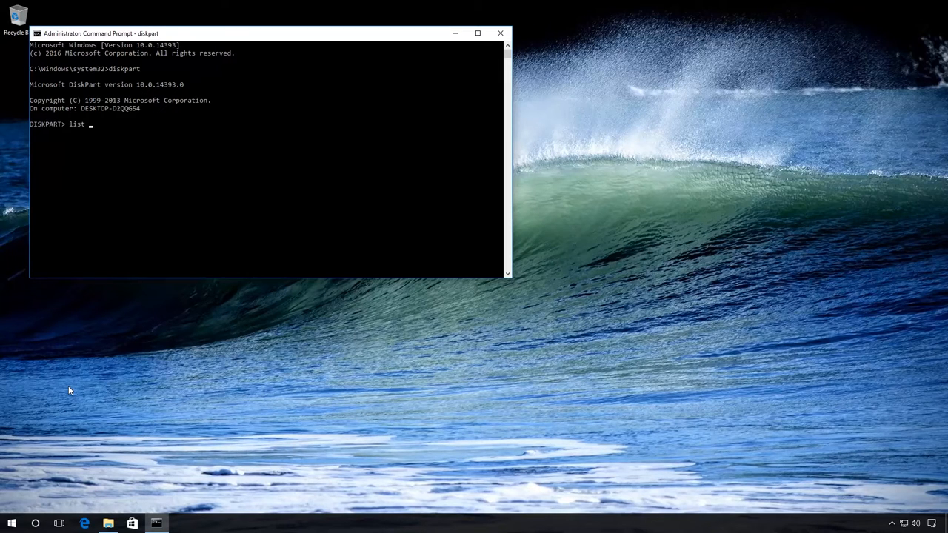
{"action": "type", "text": "disk"}
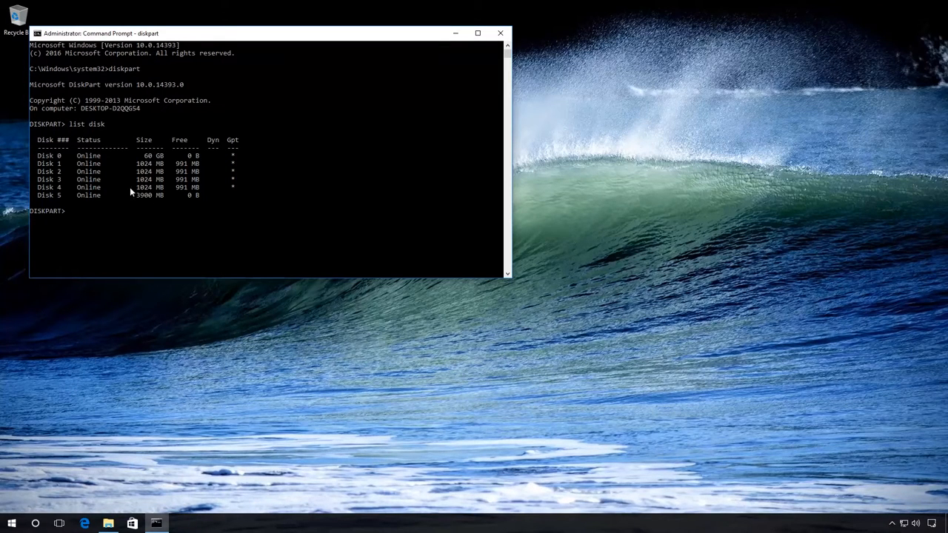
{"action": "mouse_move", "coordinate": [126, 287]}
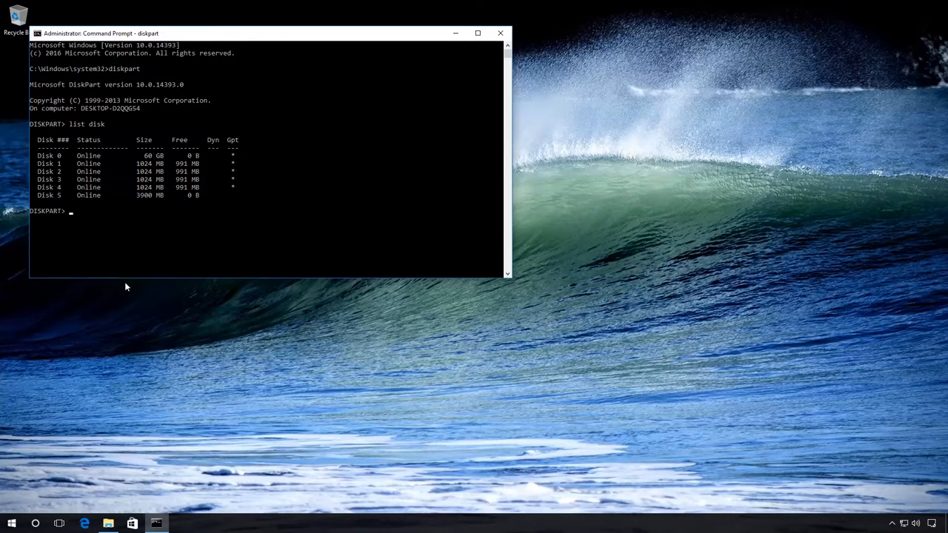
Run 'select disk 5' and then 'clean' to wipe the USB disk
{"action": "type", "text": "s"}
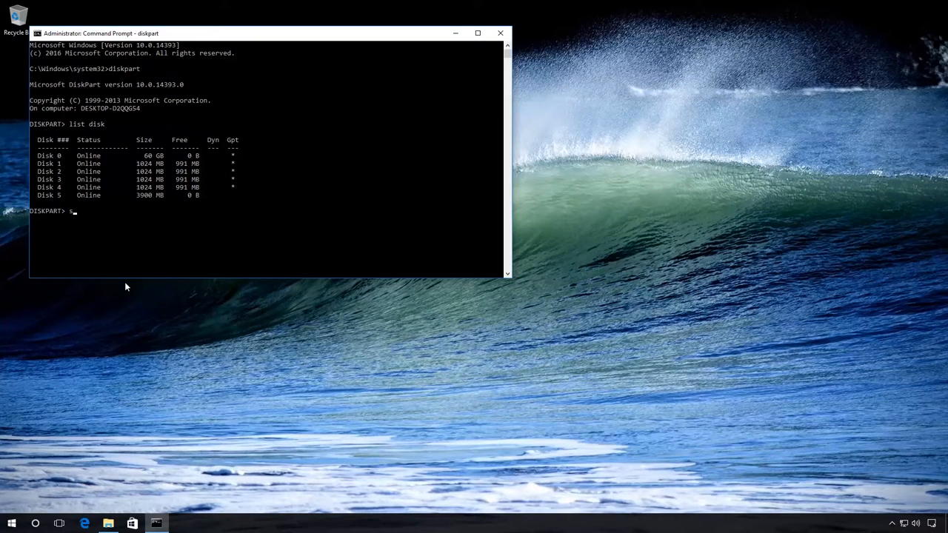
{"action": "type", "text": "elect"}
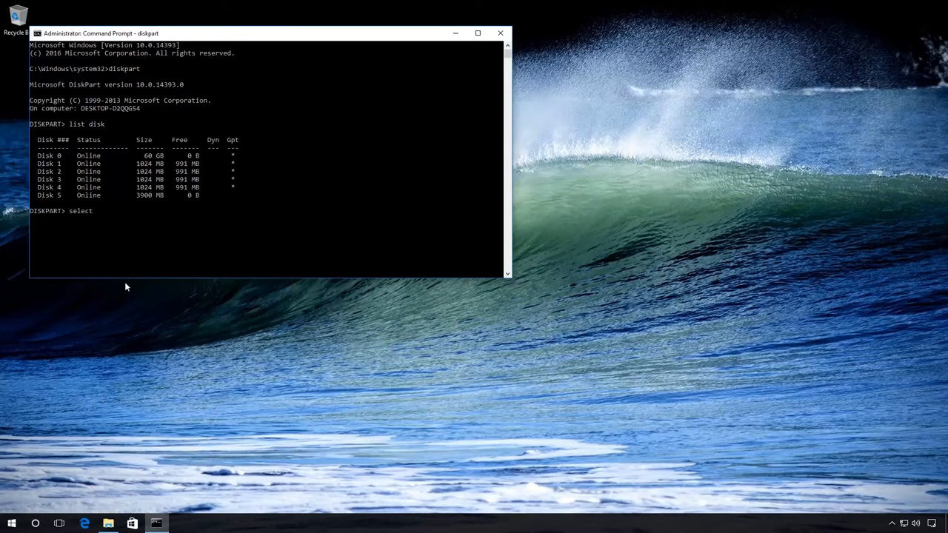
{"action": "type", "text": "disk 5"}
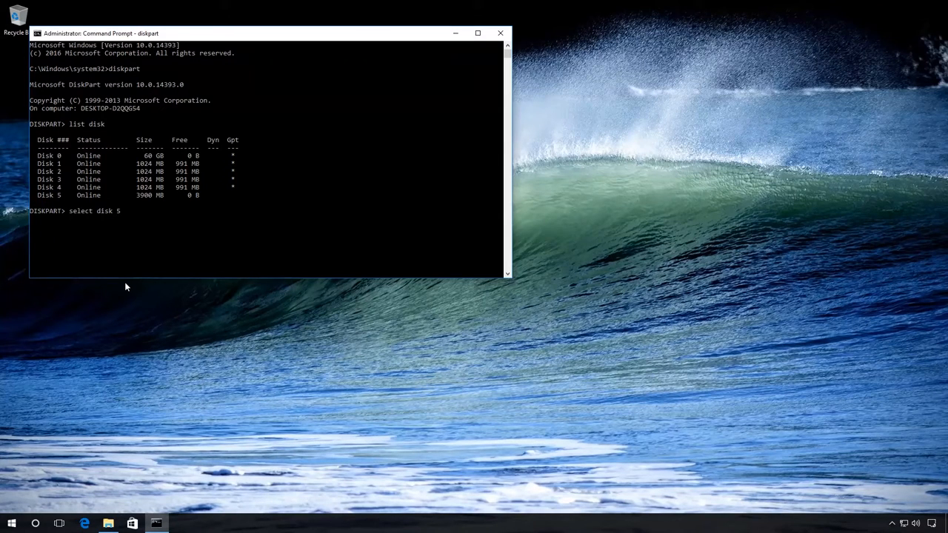
{"action": "key", "text": "Enter"}
{"action": "type", "text": "cle"}
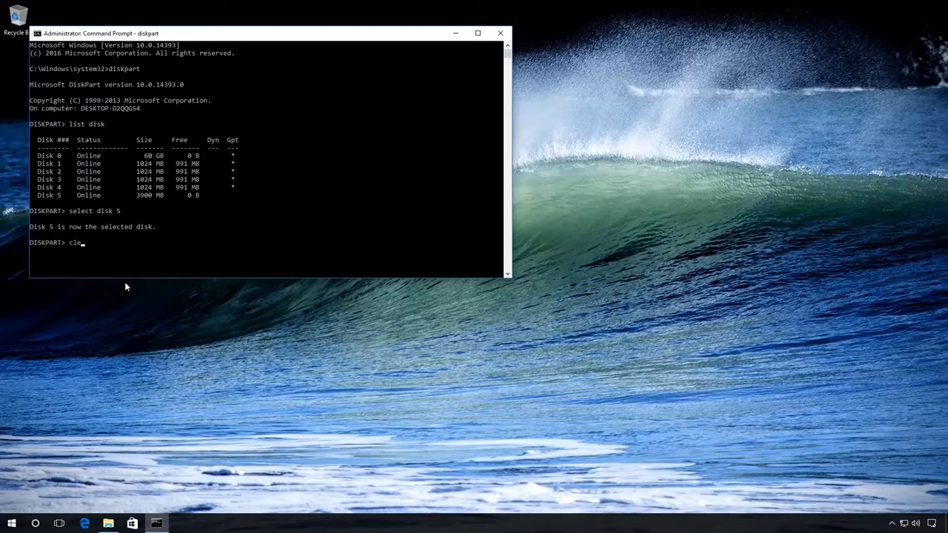
{"action": "type", "text": "an"}
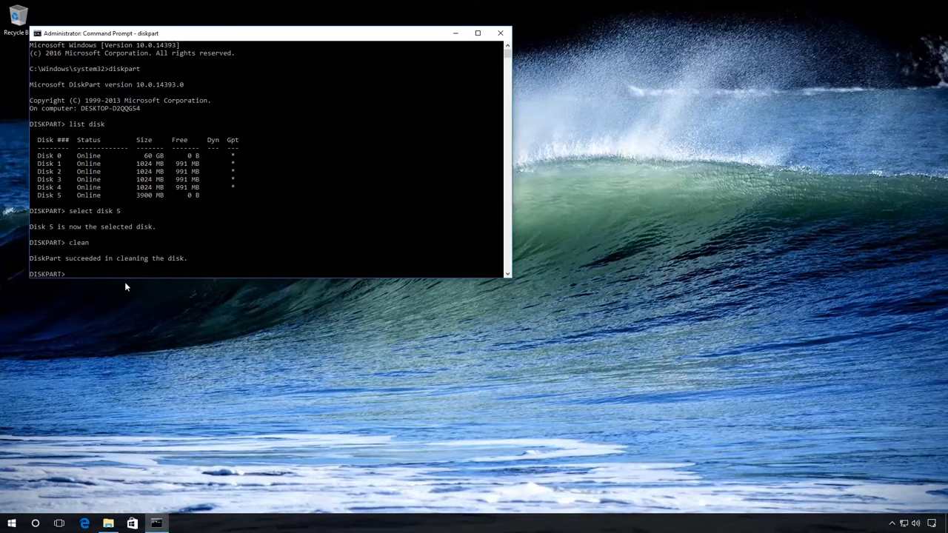
Run 'create partition primary' on disk 5, then 'select partition 1'
{"action": "type", "text": "c"}
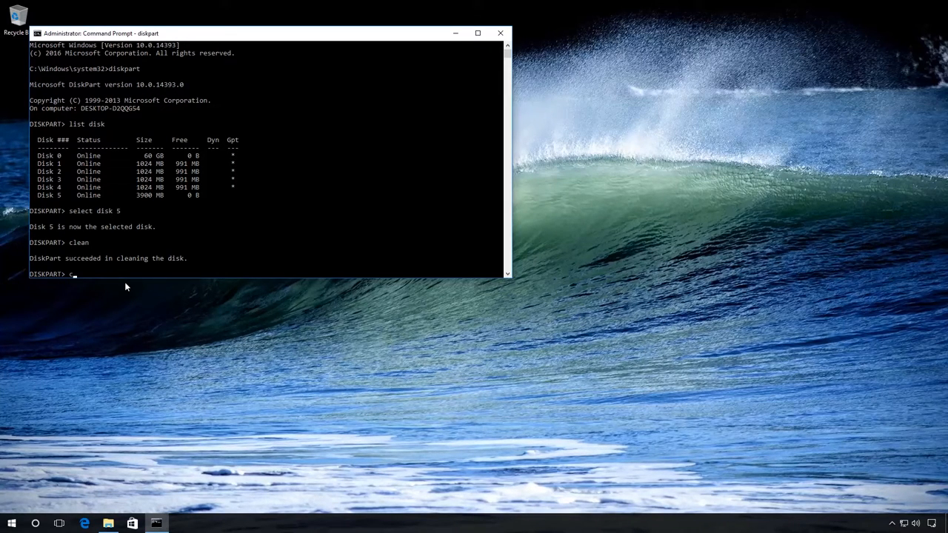
{"action": "type", "text": "reate"}
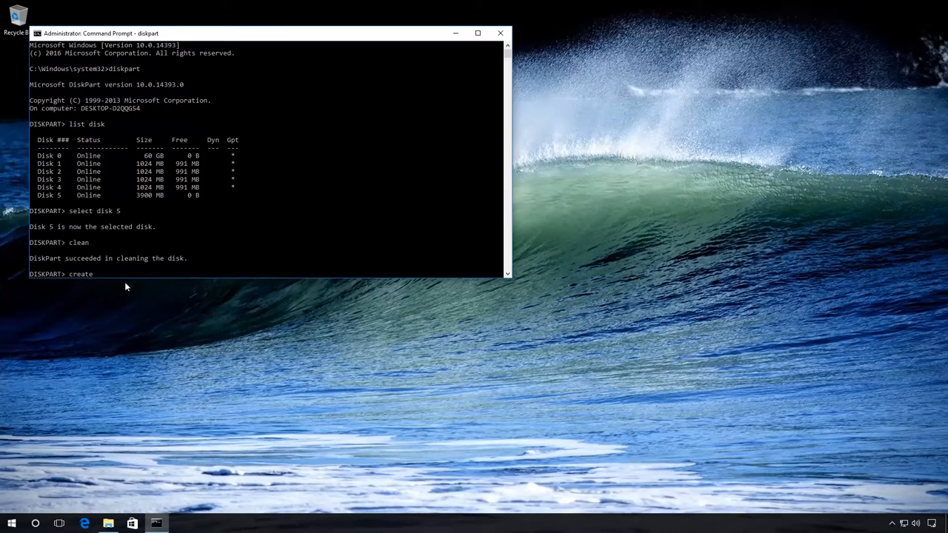
{"action": "type", "text": "partition p"}
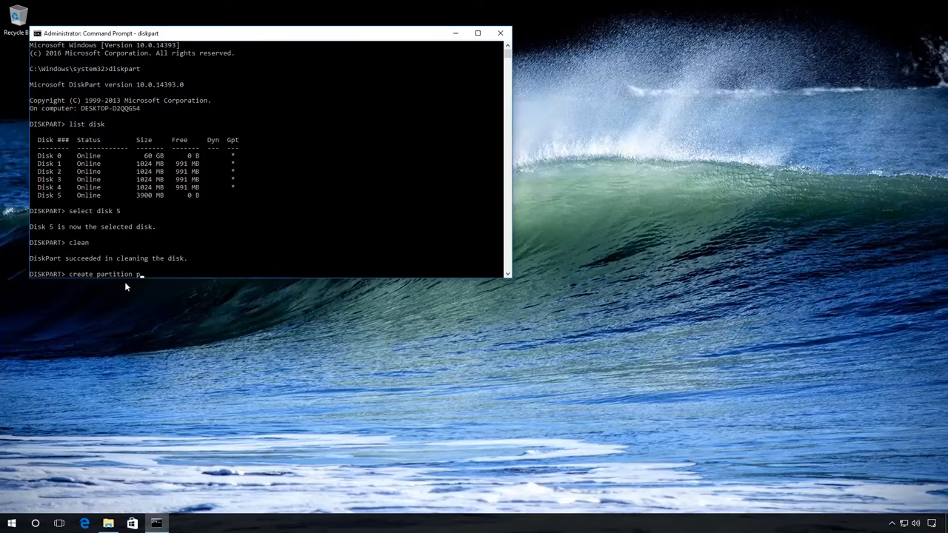
{"action": "type", "text": "rima"}
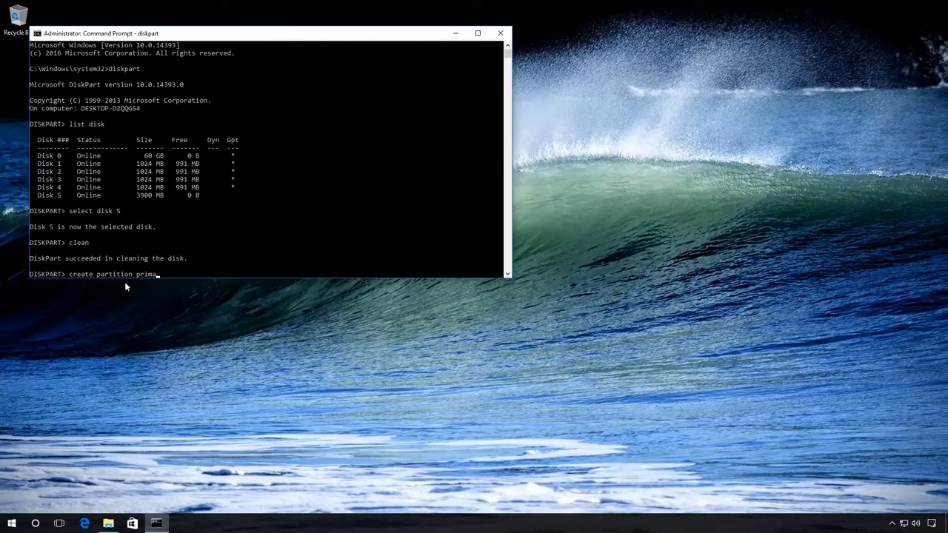
{"action": "type", "text": "ry"}
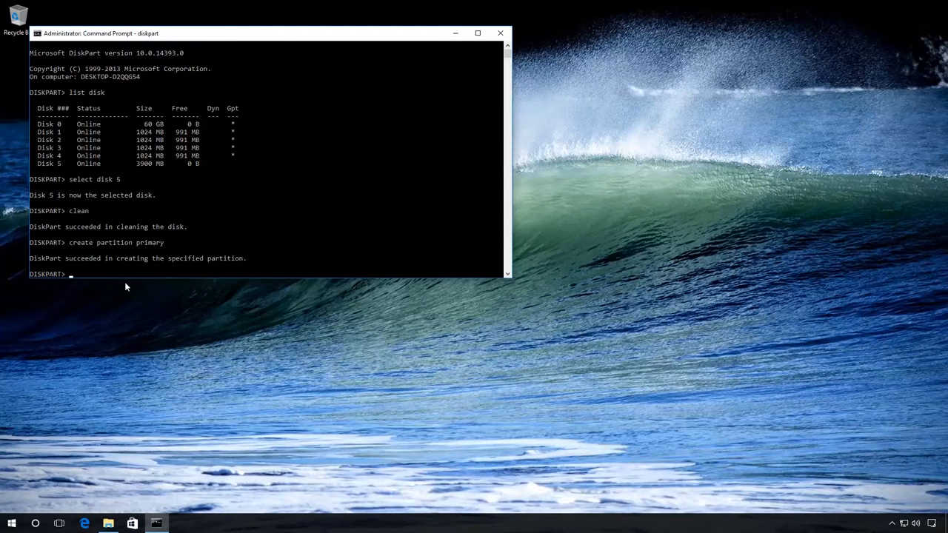
{"action": "type", "text": "select pa"}
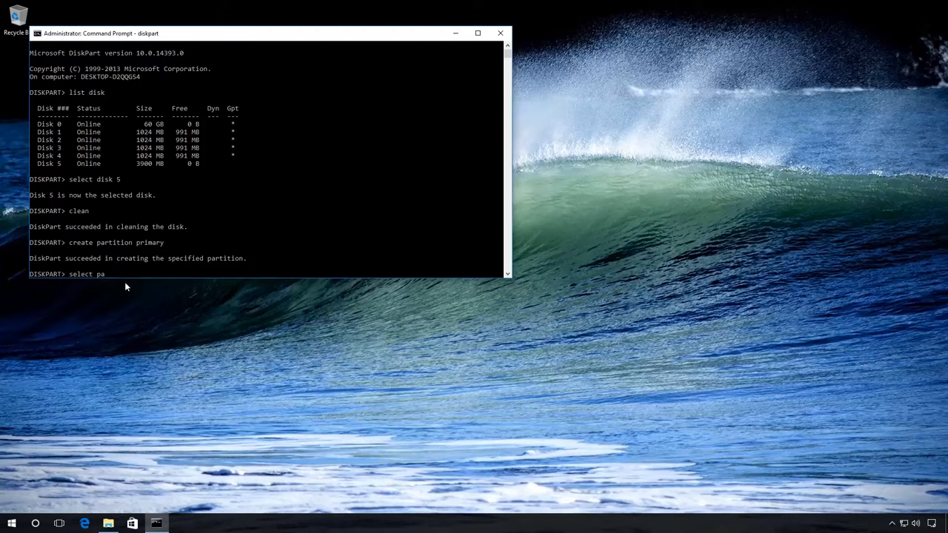
{"action": "type", "text": "rtitio"}
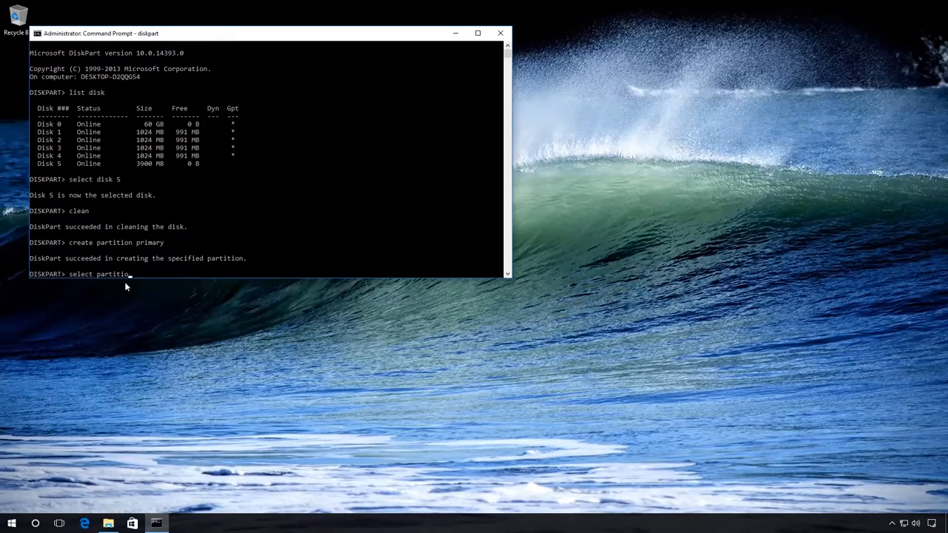
{"action": "type", "text": "1"}
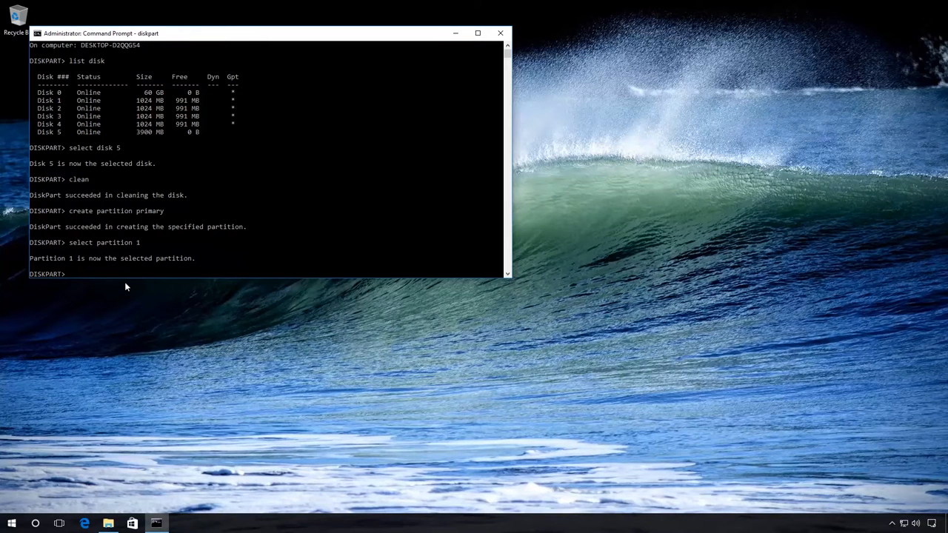
Enter 'format fs=ntfs quick' to quick-format partition 1 as NTFS
{"action": "type", "text": "format"}
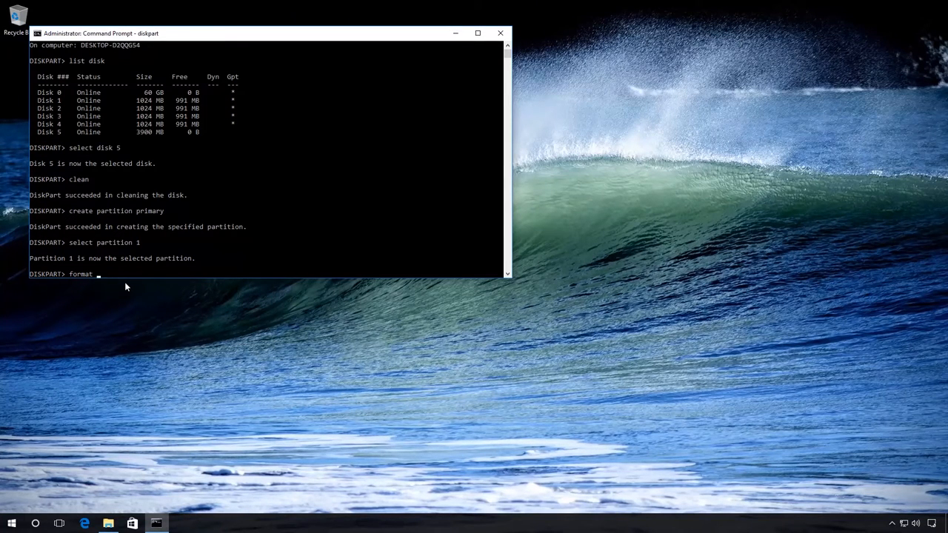
{"action": "type", "text": "fs"}
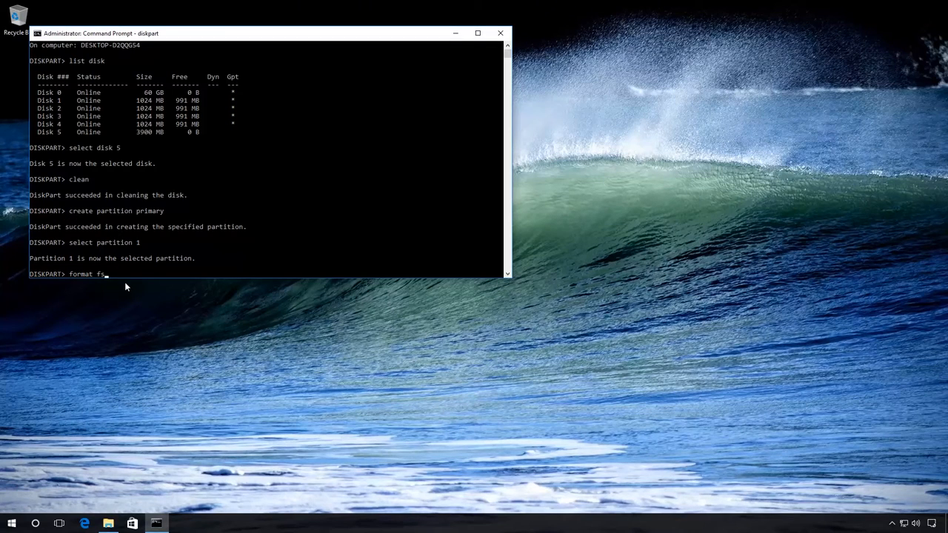
{"action": "type", "text": "=ntfs"}
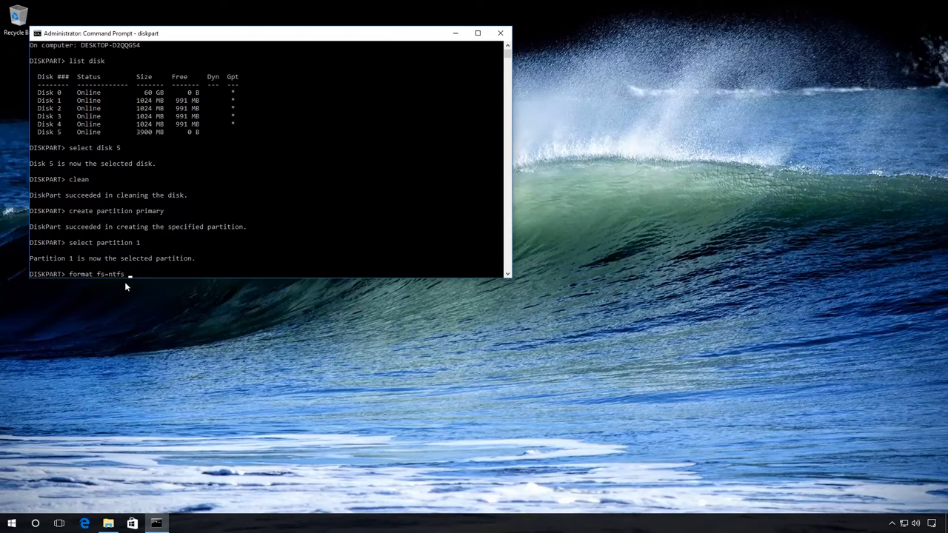
{"action": "type", "text": "quick"}
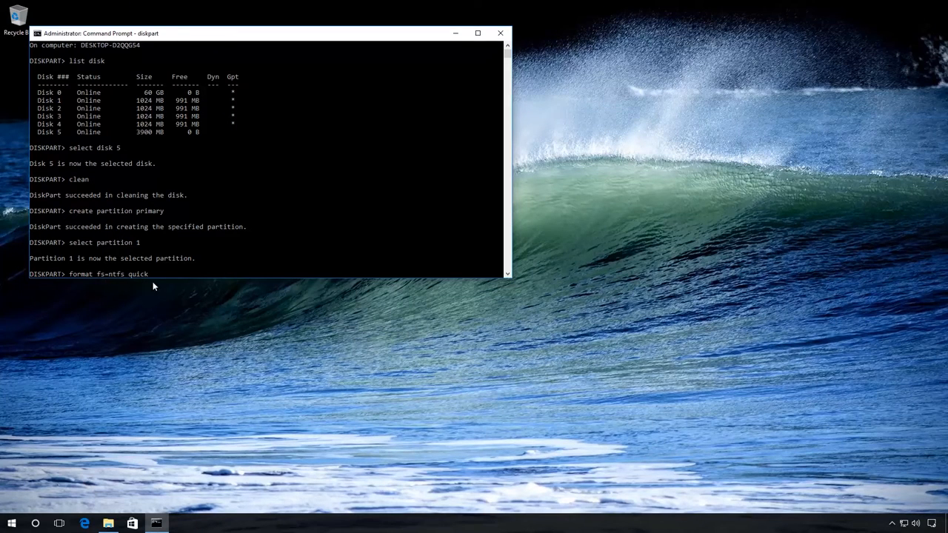
{"action": "mouse_move", "coordinate": [131, 268]}
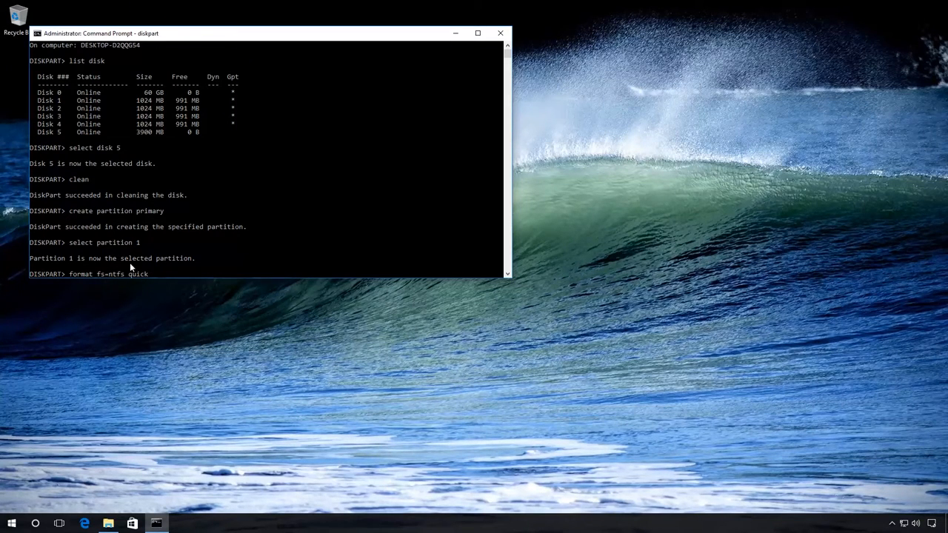
{"action": "mouse_move", "coordinate": [126, 295]}
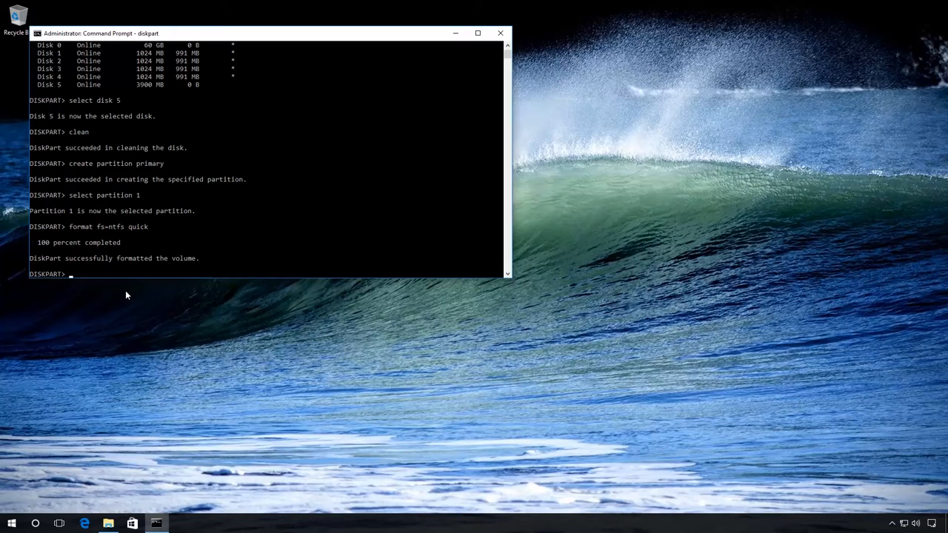
Run 'assign letter=M', exit DiskPart and close the Command Prompt window
{"action": "type", "text": "a"}
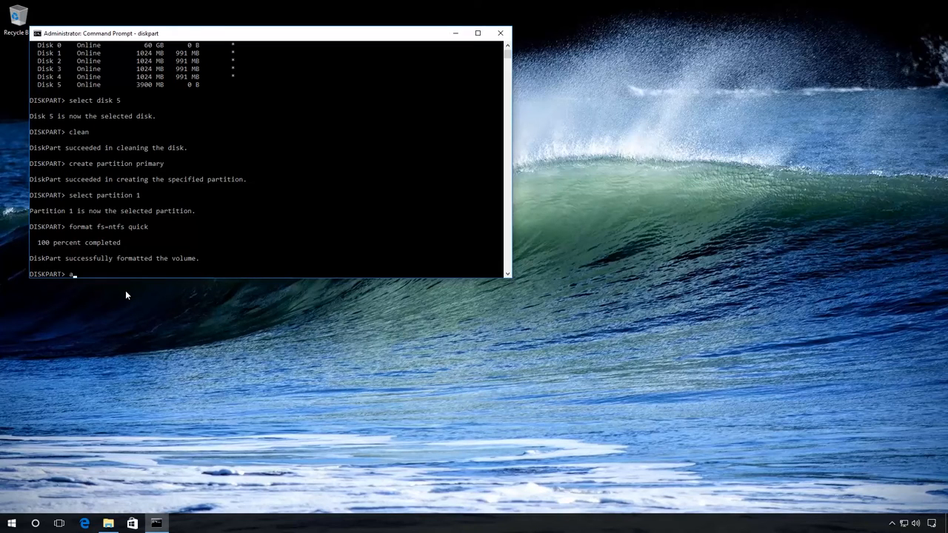
{"action": "type", "text": "ssign"}
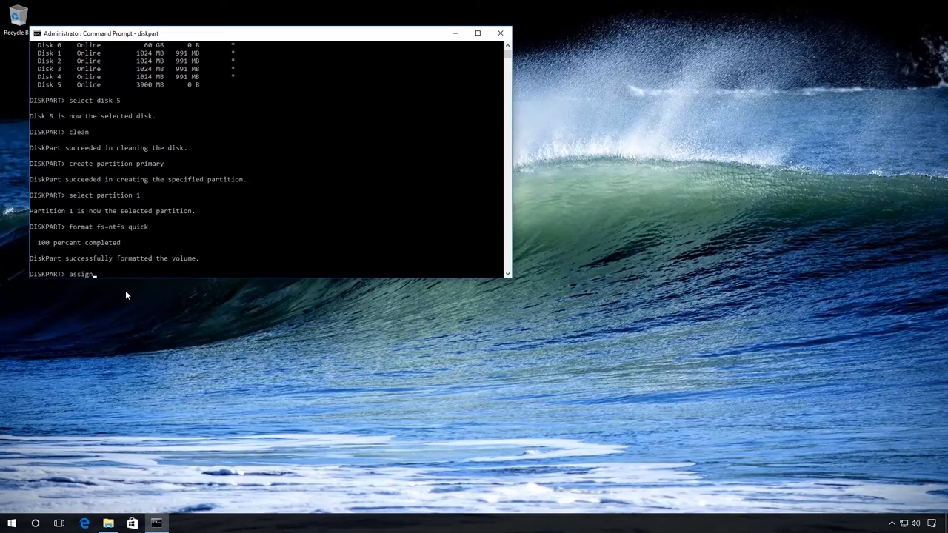
{"action": "type", "text": "letter=M"}
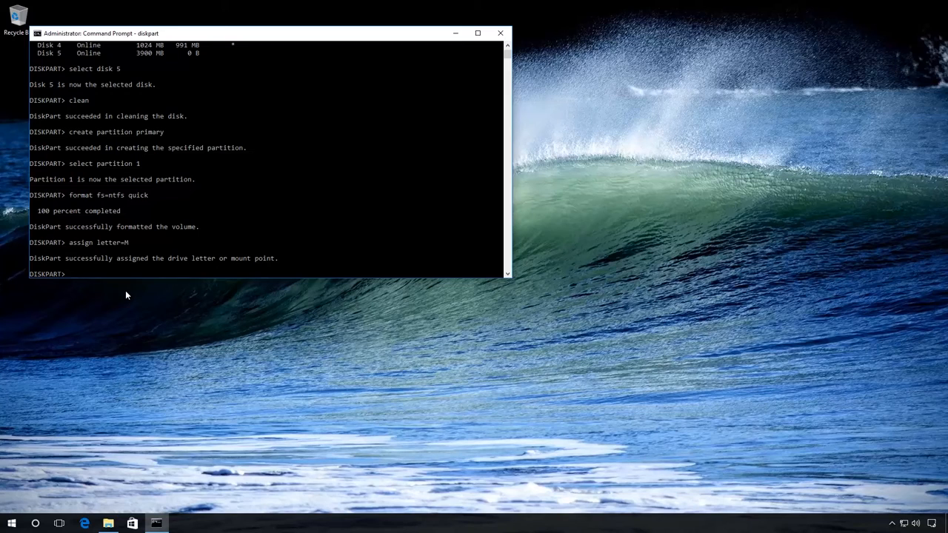
{"action": "type", "text": "exi"}
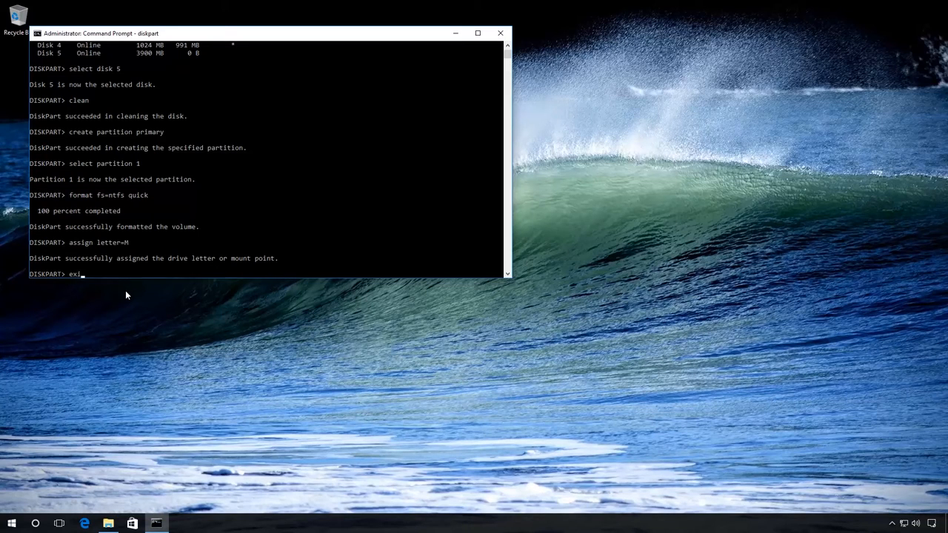
{"action": "key", "text": "enter"}
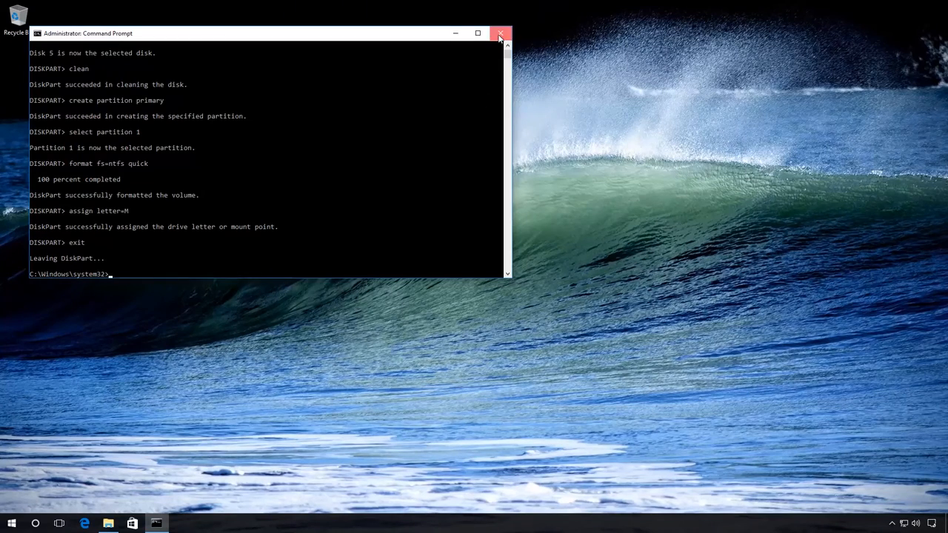
{"action": "left_click", "coordinate": [501, 33]}
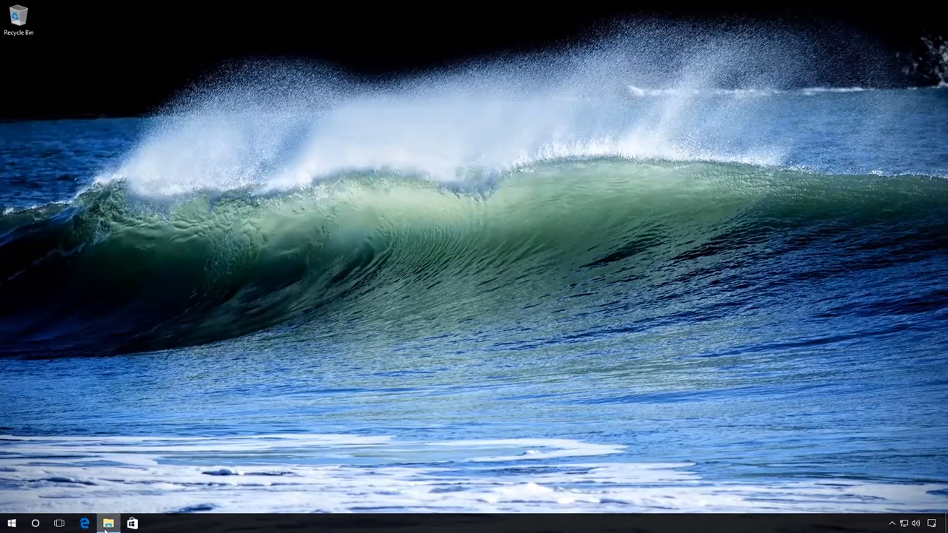
From This PC, go into USB Drive (M:) and create a new folder named Test
{"action": "left_click", "coordinate": [108, 525]}
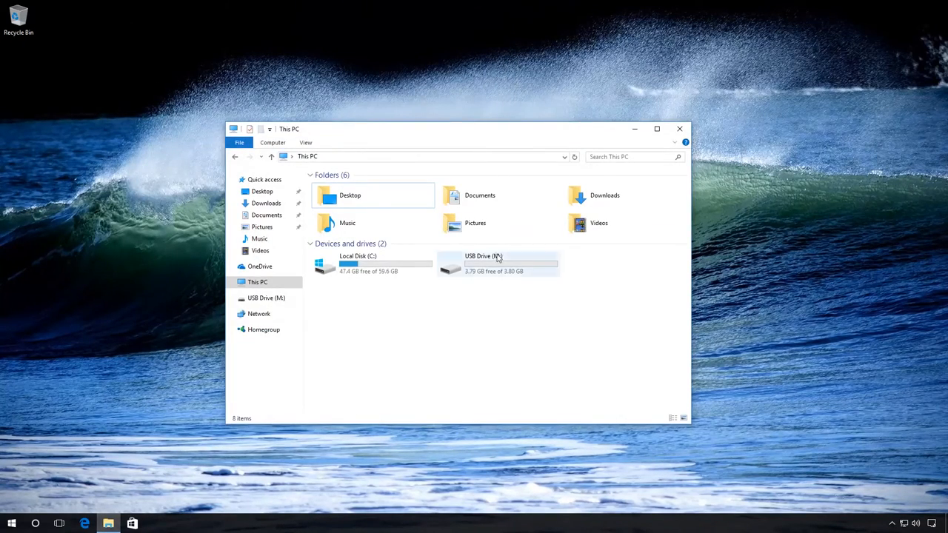
{"action": "left_click", "coordinate": [497, 263]}
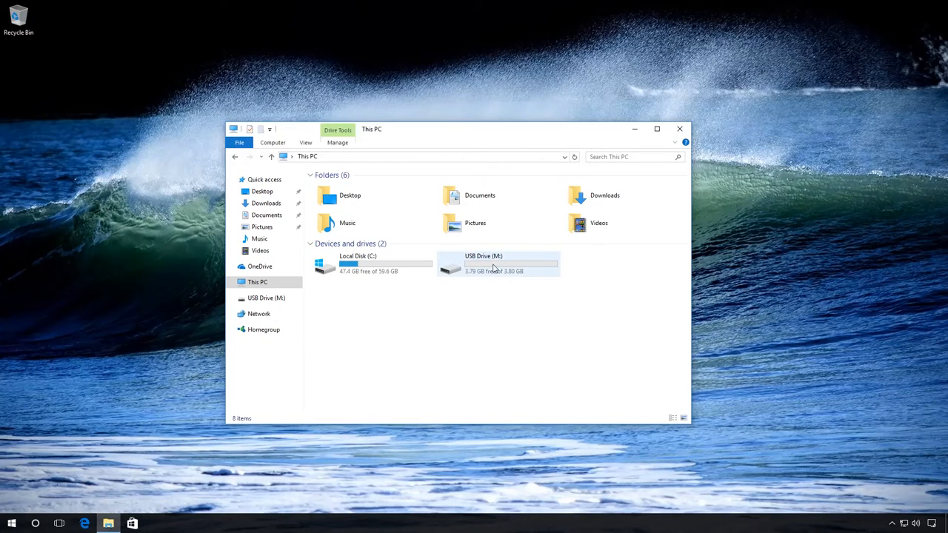
{"action": "double_click", "coordinate": [498, 263]}
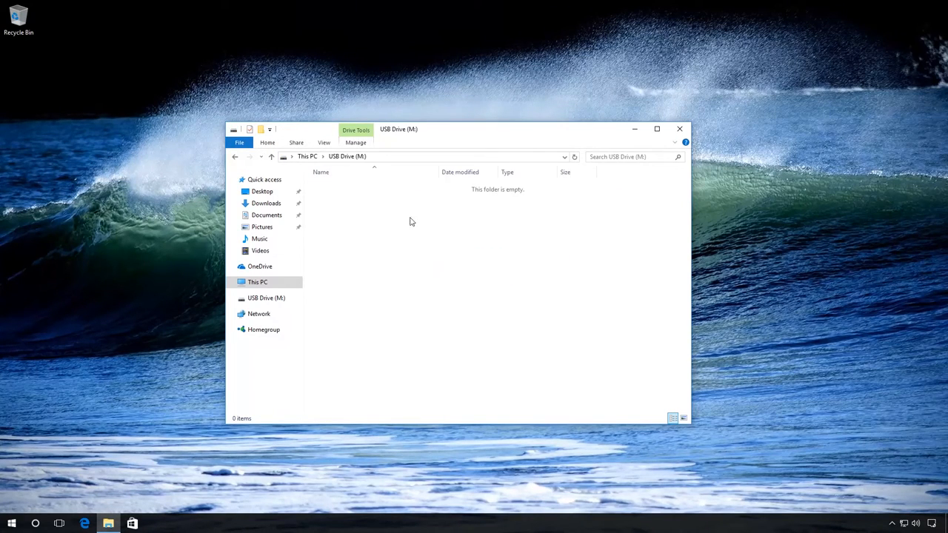
{"action": "right_click", "coordinate": [412, 222]}
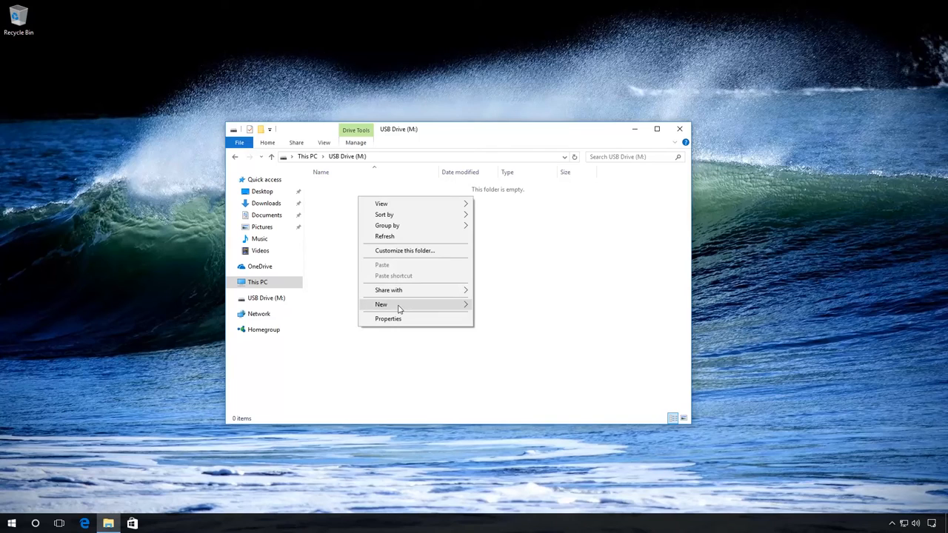
{"action": "left_click", "coordinate": [381, 305]}
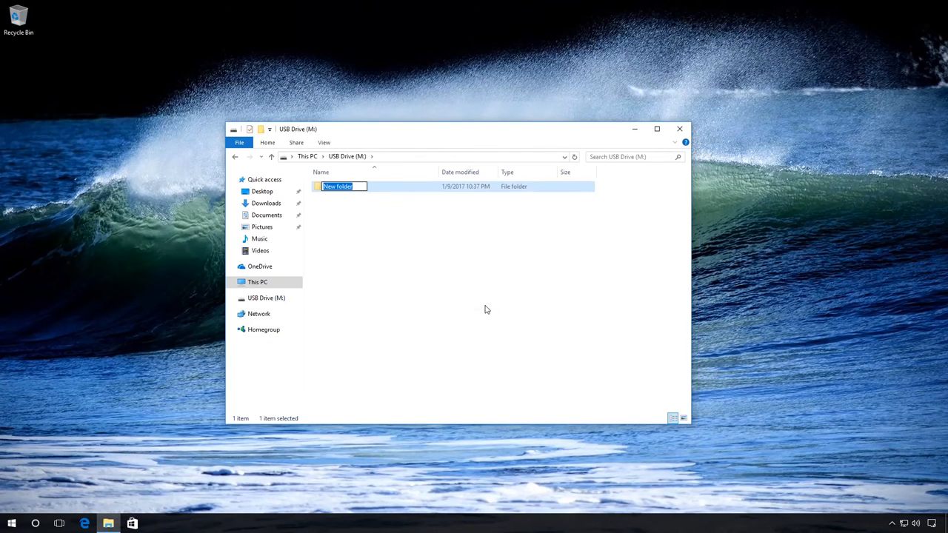
{"action": "type", "text": "Test"}
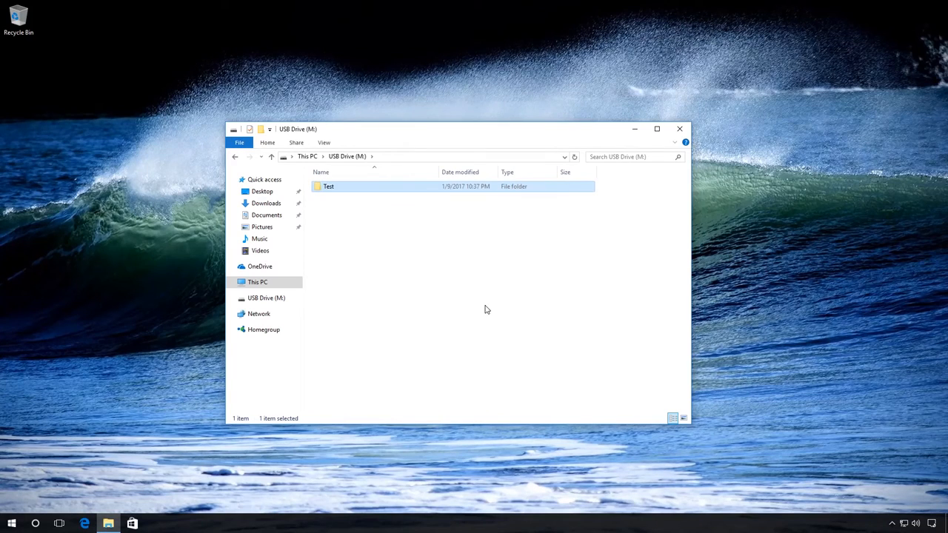
Look inside the Test folder, then return to the USB Drive (M:) root
{"action": "double_click", "coordinate": [329, 186]}
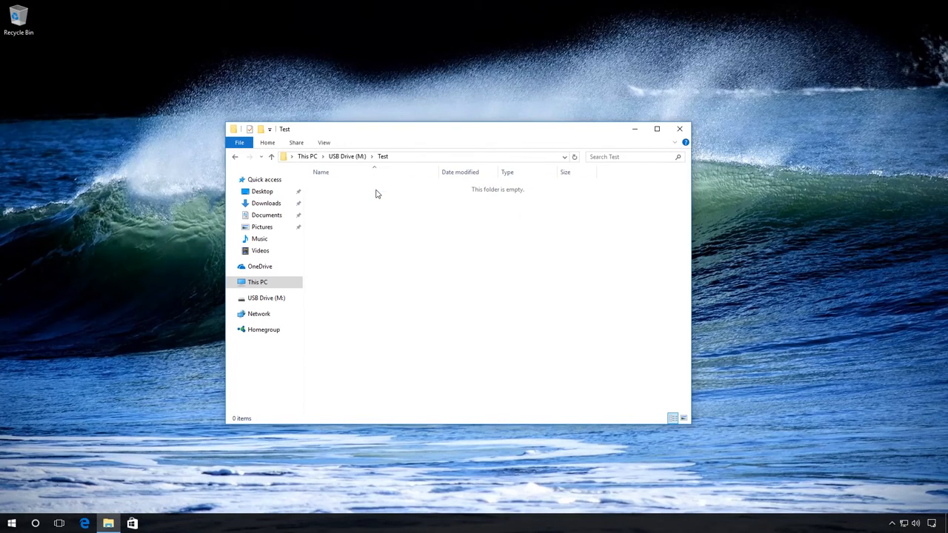
{"action": "left_click", "coordinate": [347, 157]}
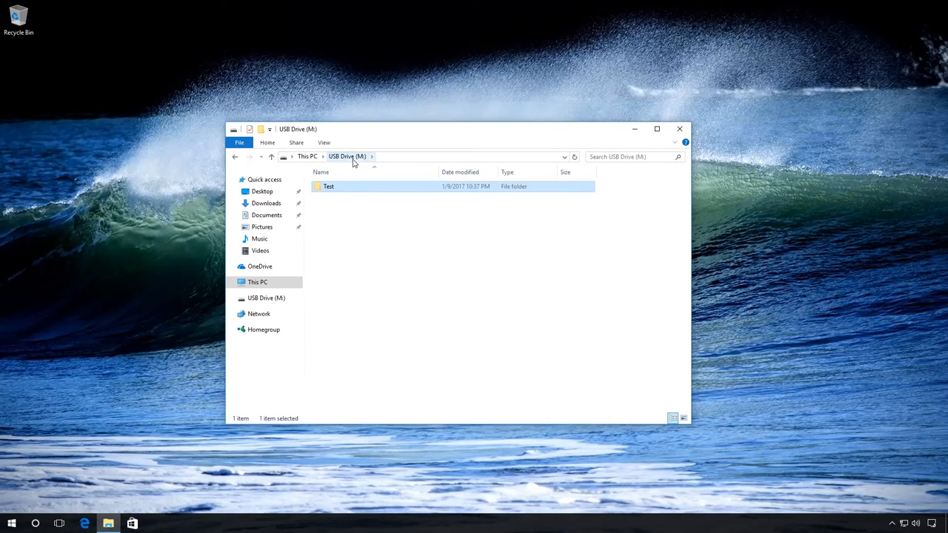